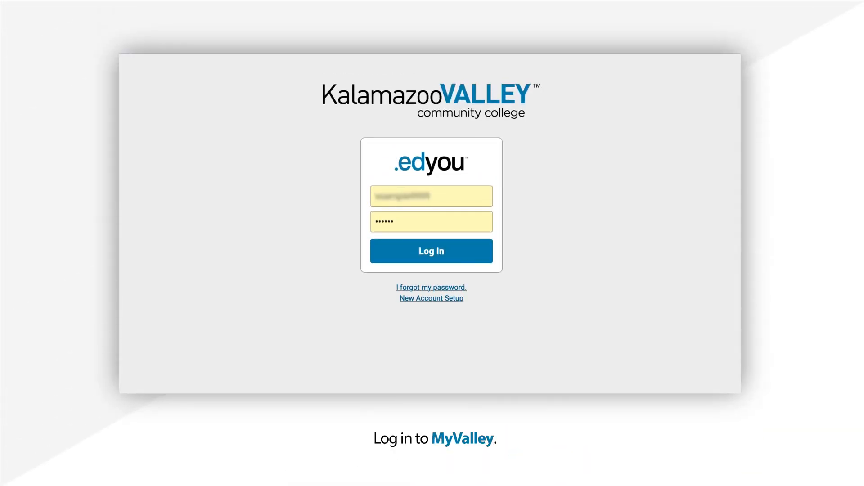
Sign in to MyValley and open Register or Drop Classes from My Links.
{"action": "left_click", "coordinate": [432, 251]}
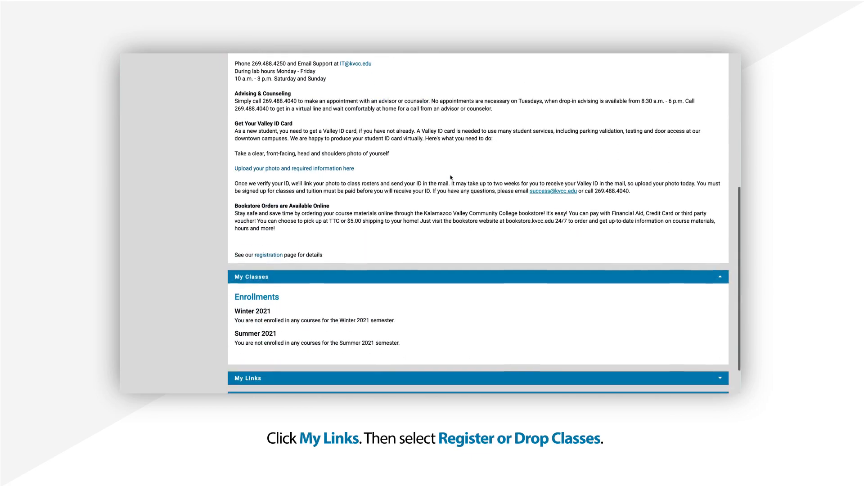
{"action": "scroll", "scroll_direction": "down", "scroll_amount": 3}
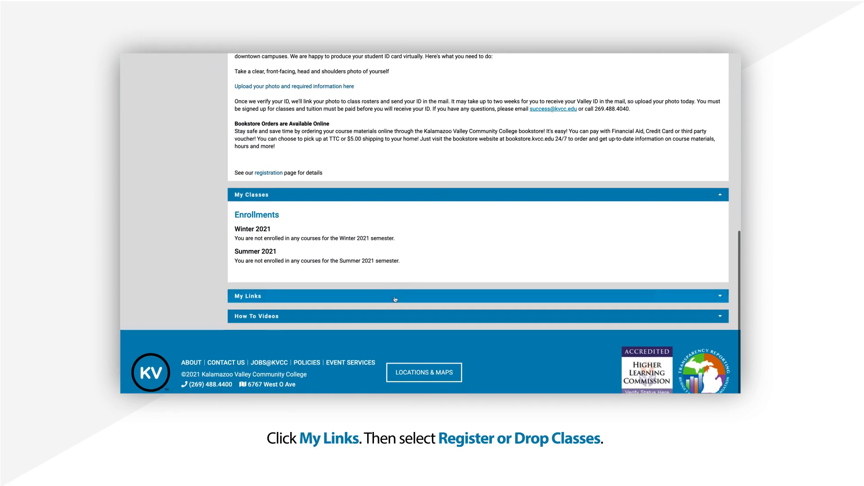
{"action": "left_click", "coordinate": [395, 297]}
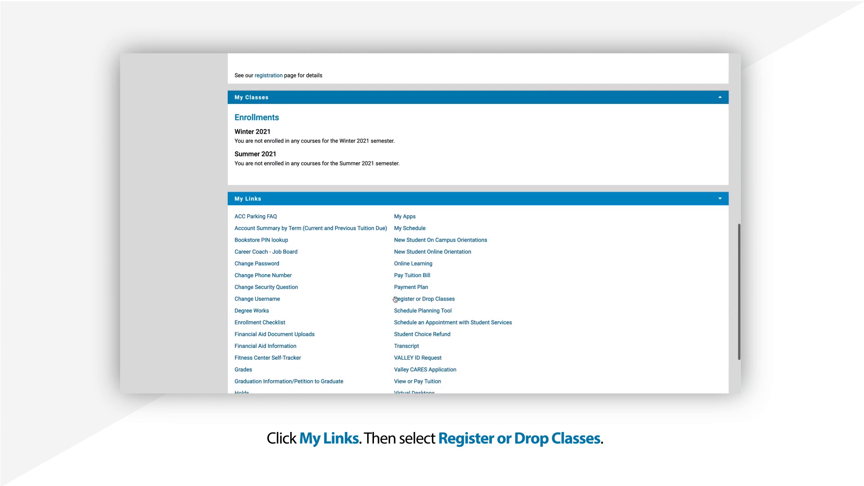
{"action": "left_click", "coordinate": [424, 299]}
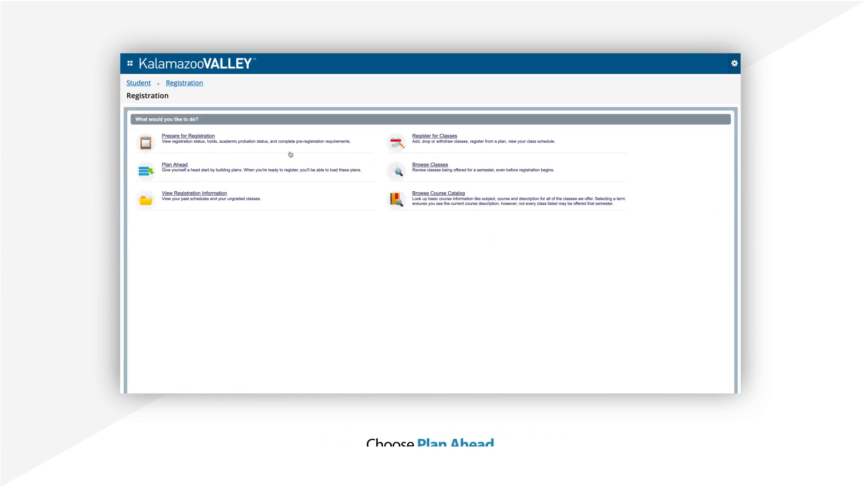
Start a new Plan Ahead plan for the Summer 2021 term.
{"action": "left_click", "coordinate": [174, 164]}
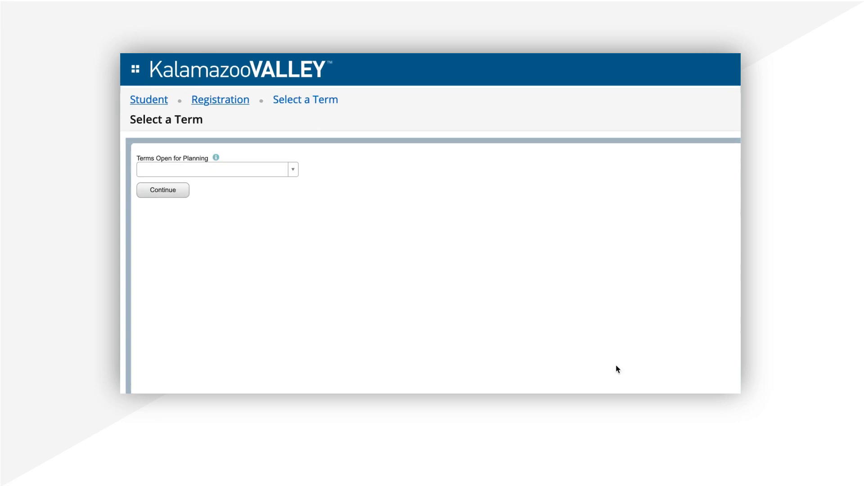
{"action": "left_click", "coordinate": [215, 169]}
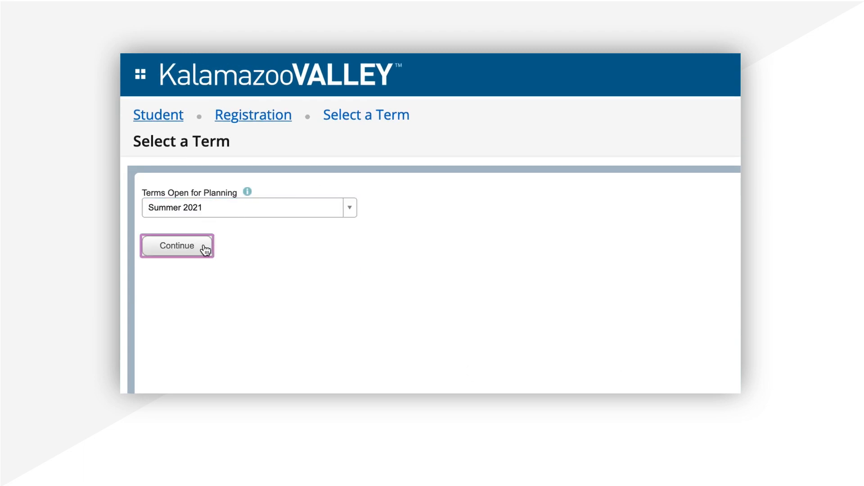
{"action": "left_click", "coordinate": [177, 245]}
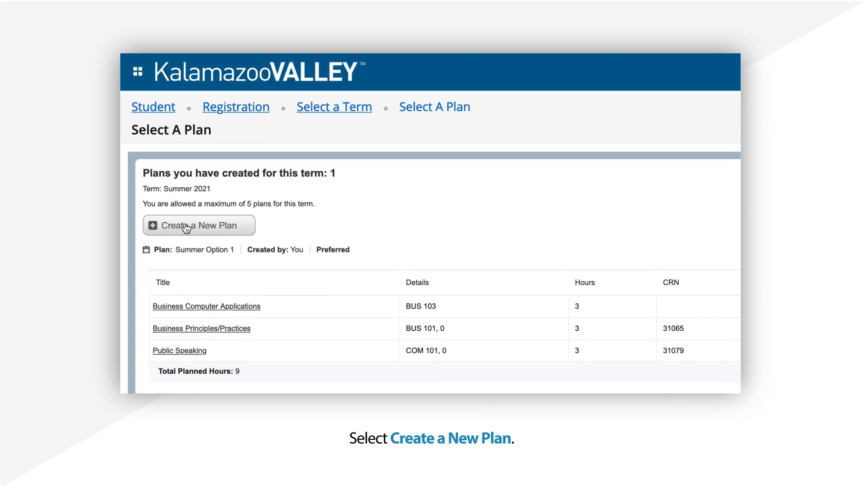
{"action": "left_click", "coordinate": [198, 225]}
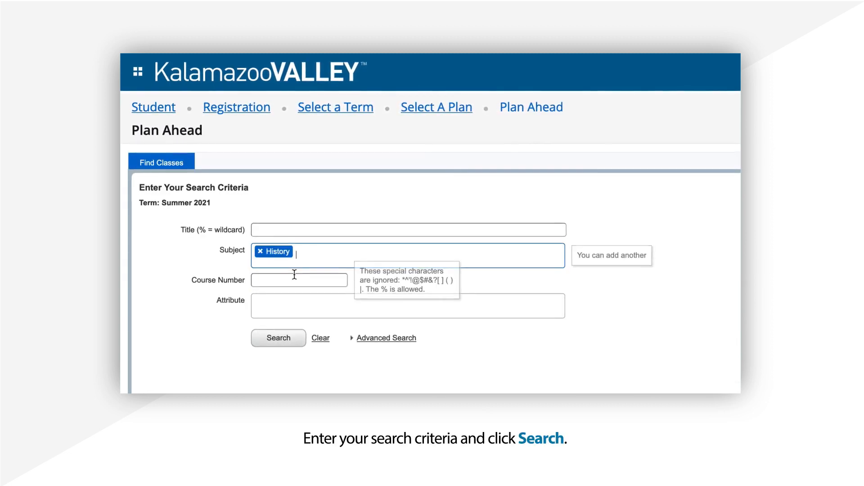
Search Communication courses, review the COM 113 description, and add it to the plan.
{"action": "type", "text": "communication"}
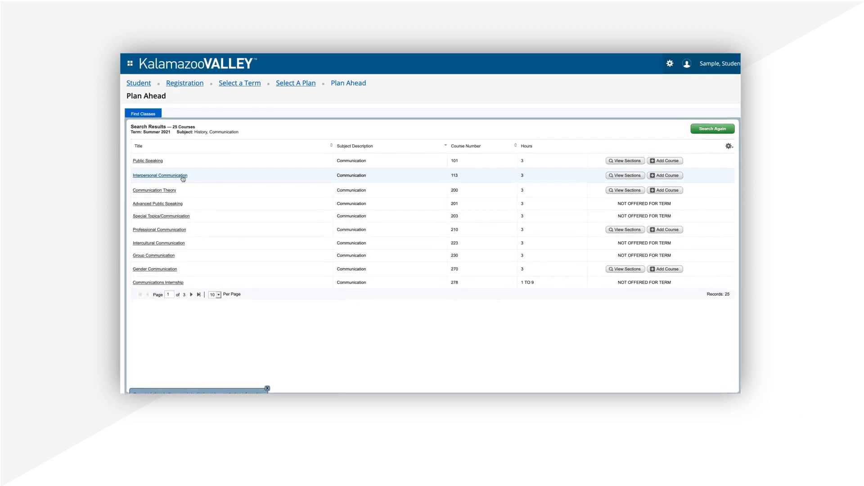
{"action": "left_click", "coordinate": [159, 175]}
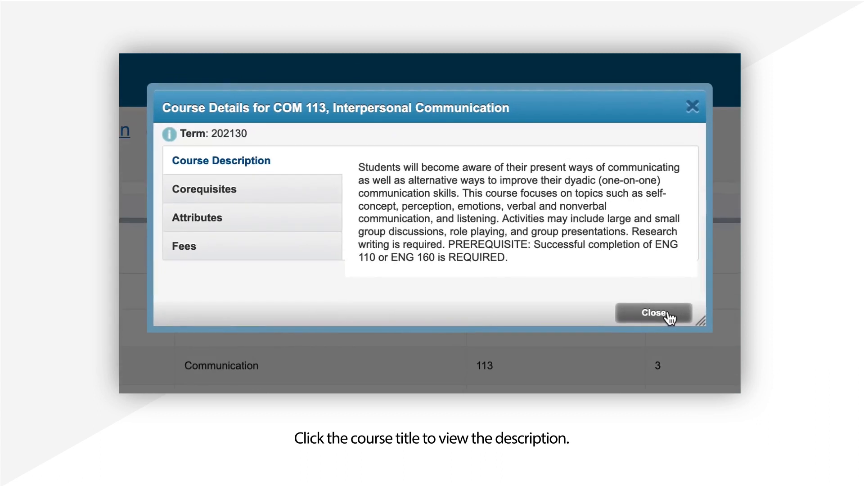
{"action": "left_click", "coordinate": [654, 313]}
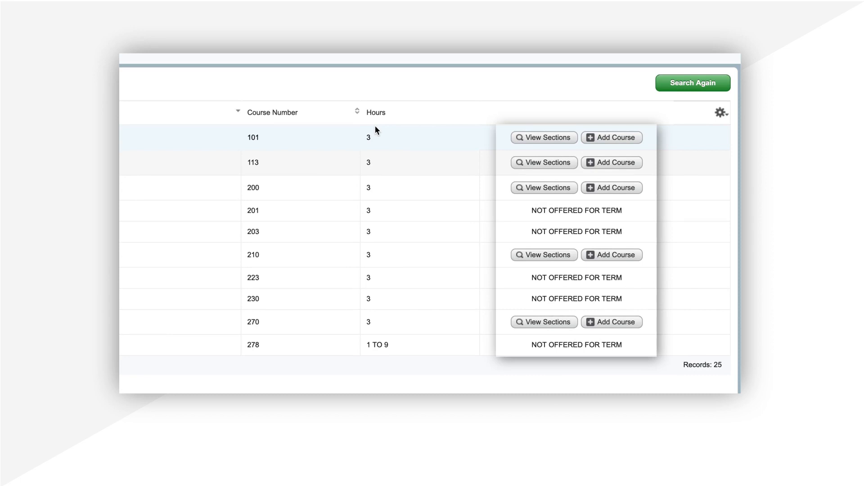
{"action": "left_click", "coordinate": [611, 162]}
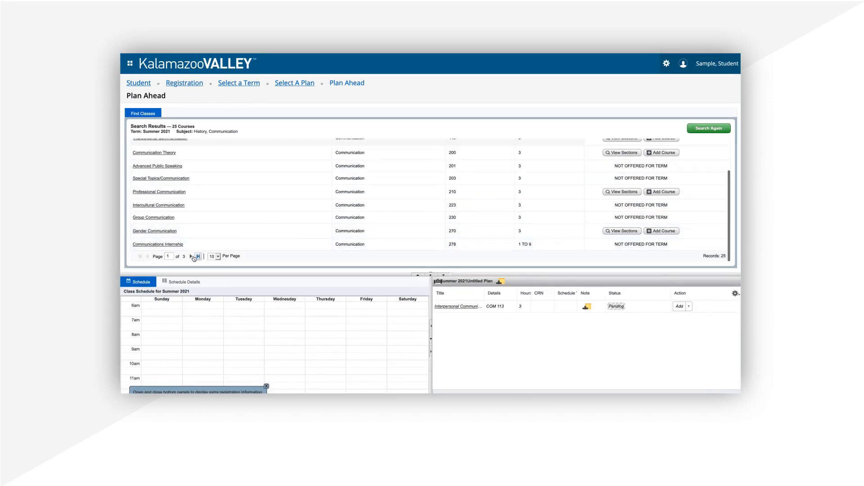
Add Modern Western Civilization (HRY 101) from the next page of results.
{"action": "left_click", "coordinate": [196, 256]}
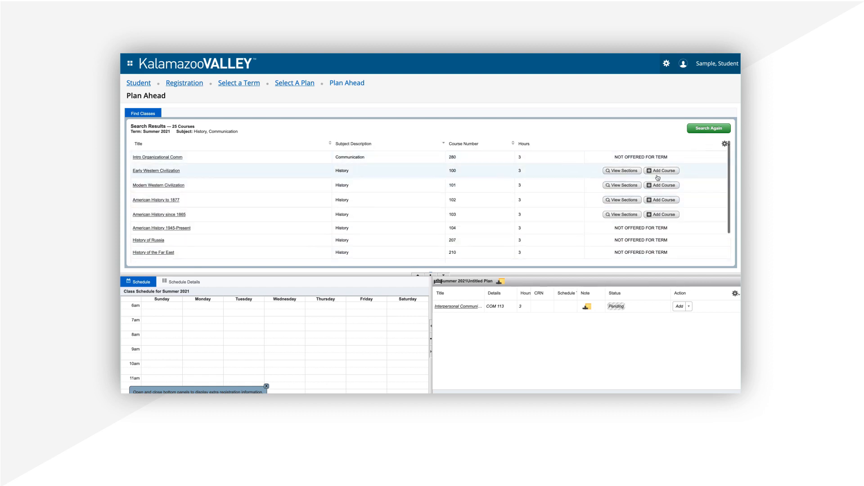
{"action": "left_click", "coordinate": [661, 185]}
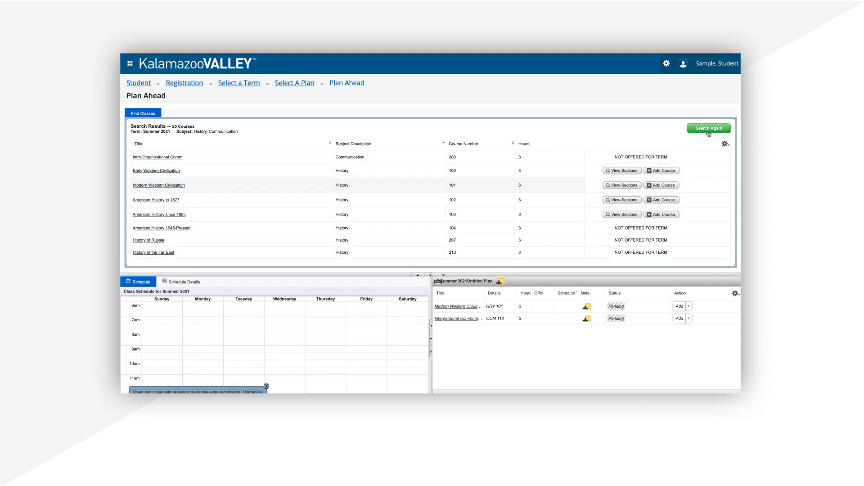
{"action": "left_click", "coordinate": [708, 128]}
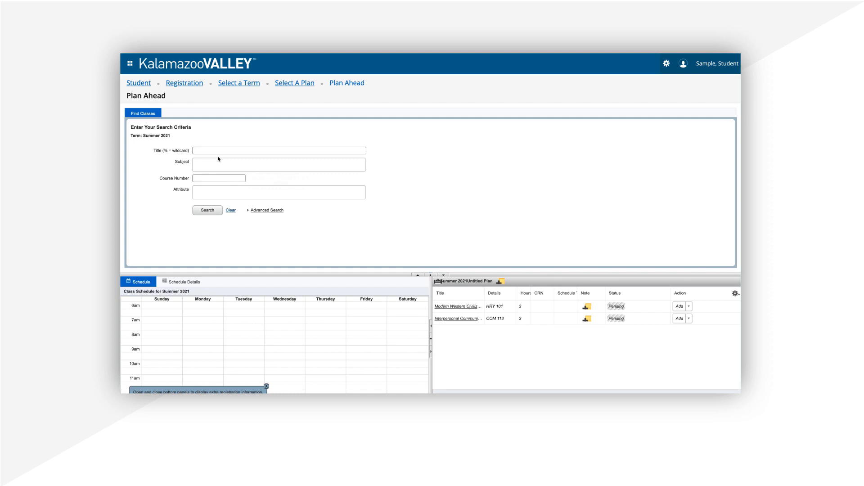
Search titles for %Algebra% and view the Intermediate Algebra (MATH 116) sections.
{"action": "type", "text": "%Algeb"}
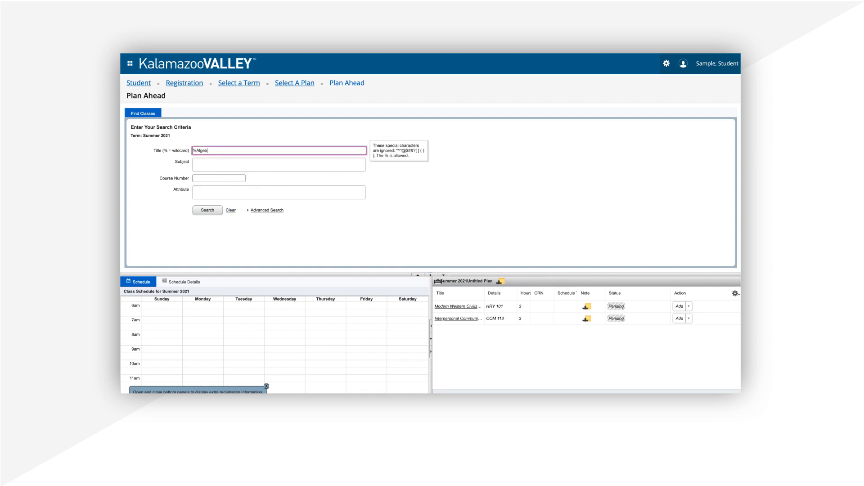
{"action": "type", "text": "ra%"}
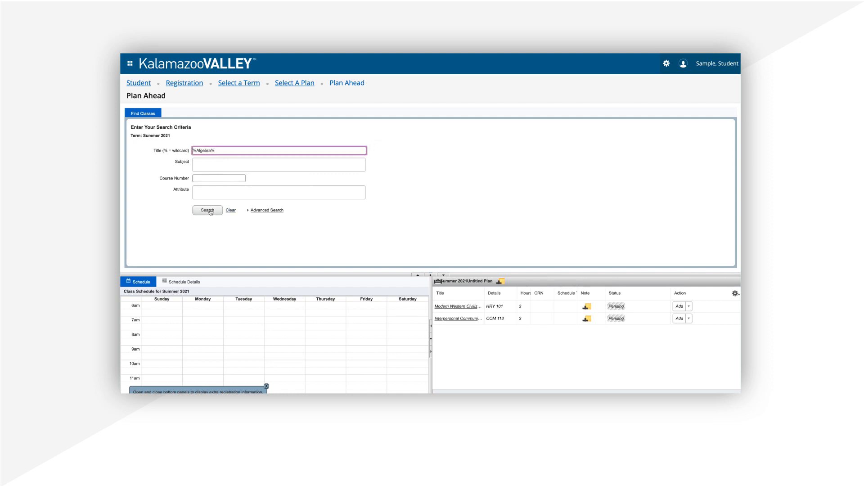
{"action": "left_click", "coordinate": [207, 210]}
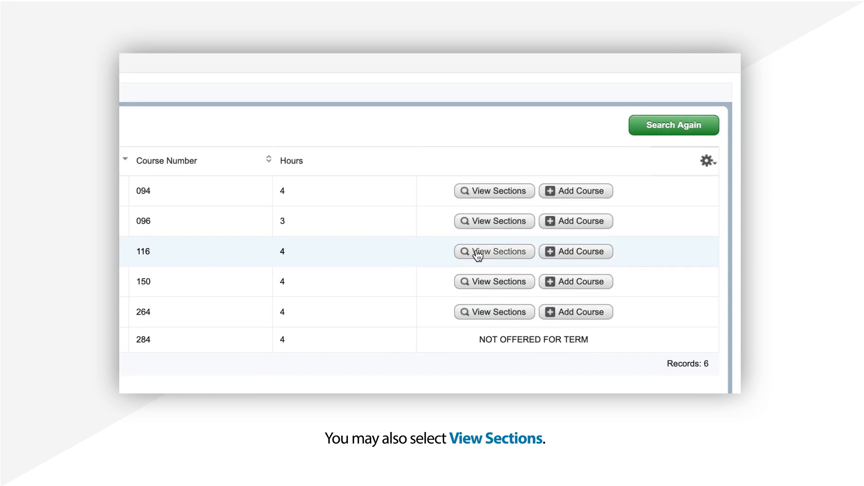
{"action": "left_click", "coordinate": [494, 251]}
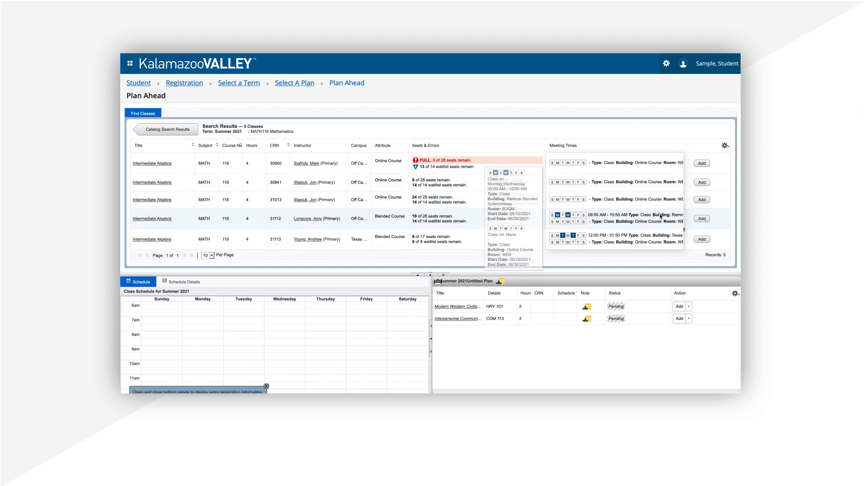
{"action": "left_click", "coordinate": [702, 239]}
{"action": "type", "text": "Schedule if I work o"}
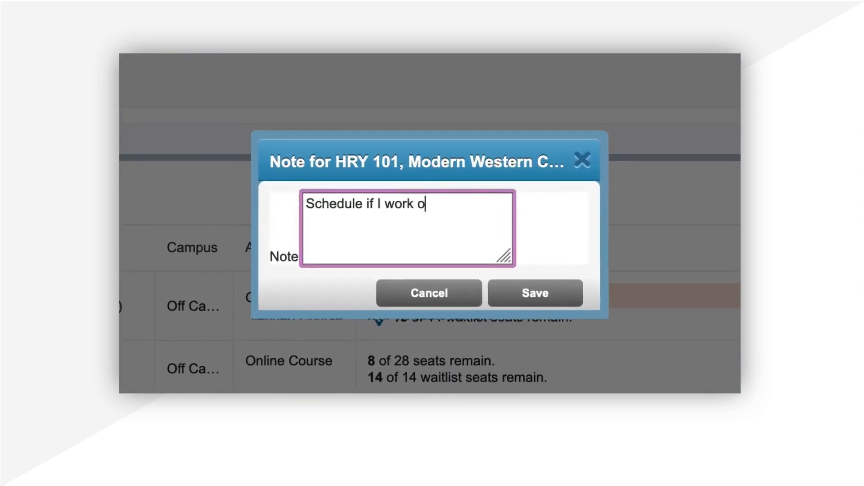
Save the HRY 101 note about Mondays and Wednesdays, and name the plan 'Counselor Recommendations'.
{"action": "type", "text": "n Mondays and Wednesdays"}
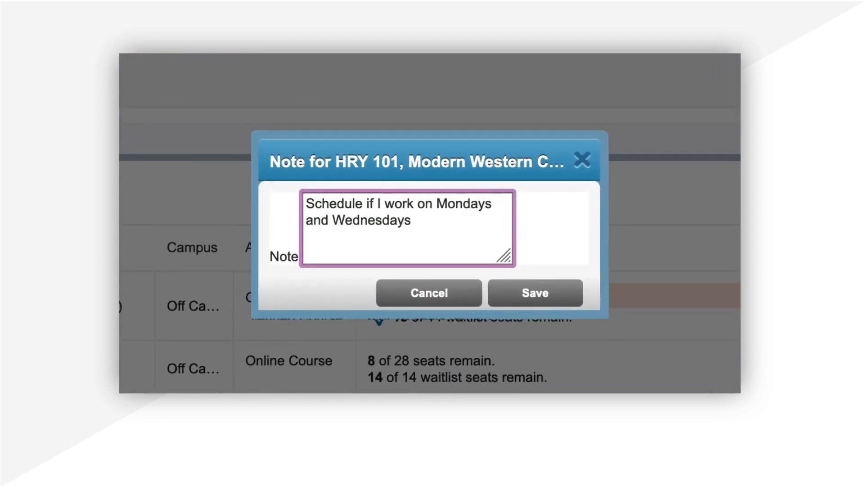
{"action": "left_click", "coordinate": [534, 293]}
{"action": "type", "text": "Counselor R"}
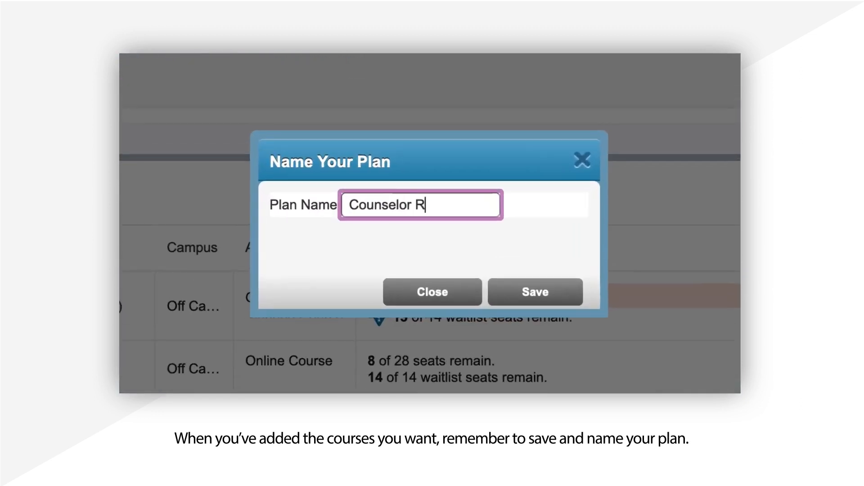
{"action": "type", "text": "ecommendations"}
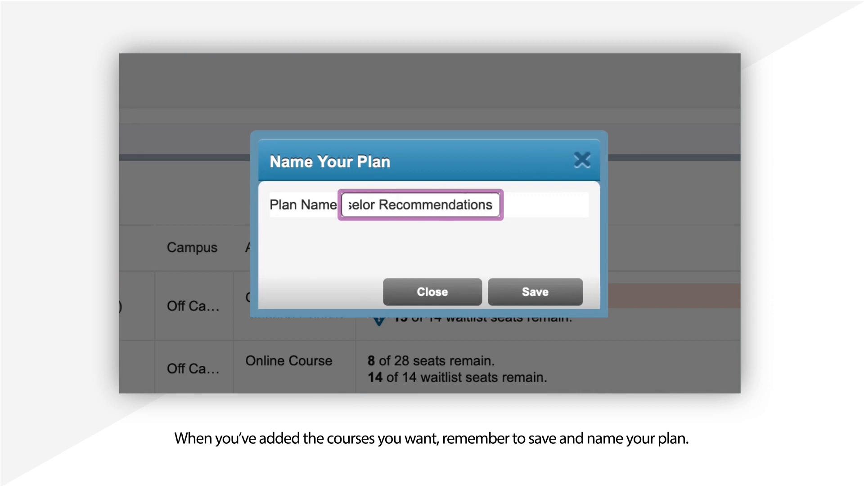
{"action": "left_click", "coordinate": [534, 292]}
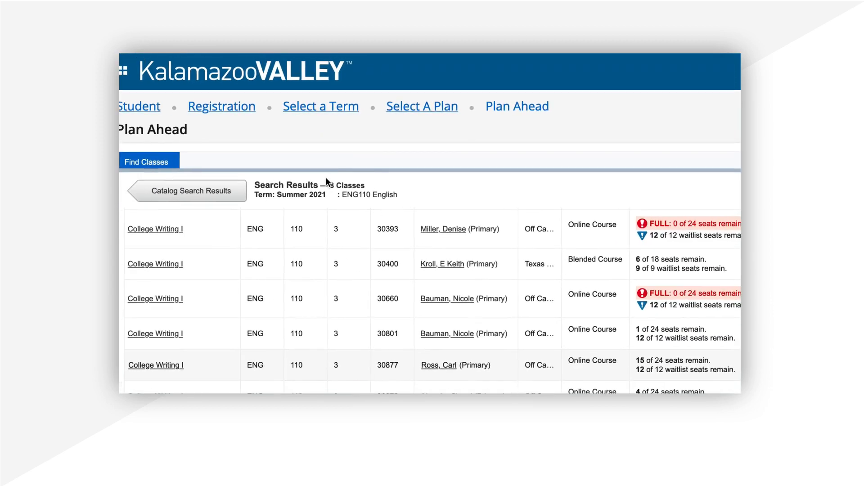
{"action": "mouse_move", "coordinate": [432, 107]}
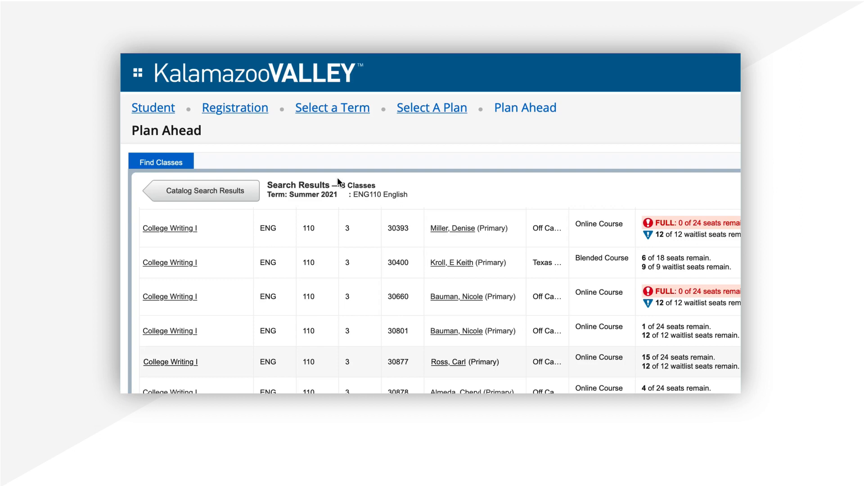
{"action": "mouse_move", "coordinate": [260, 121]}
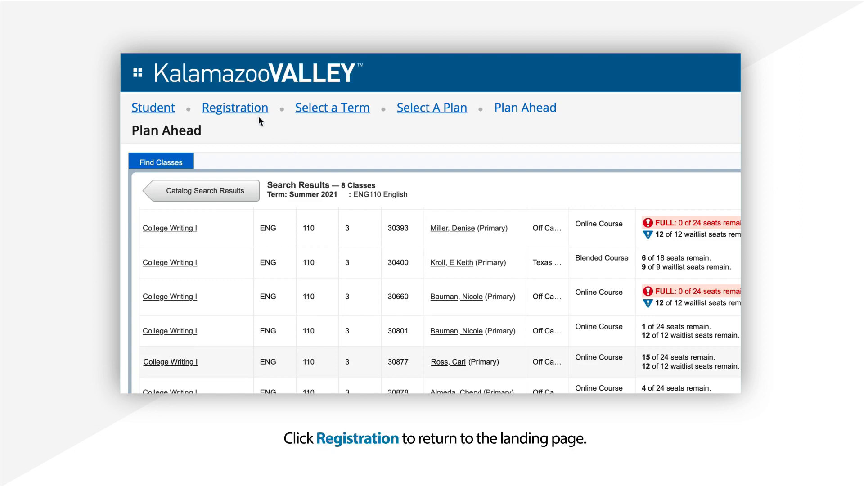
Use the Registration breadcrumb to leave the College Writing I results.
{"action": "left_click", "coordinate": [235, 107]}
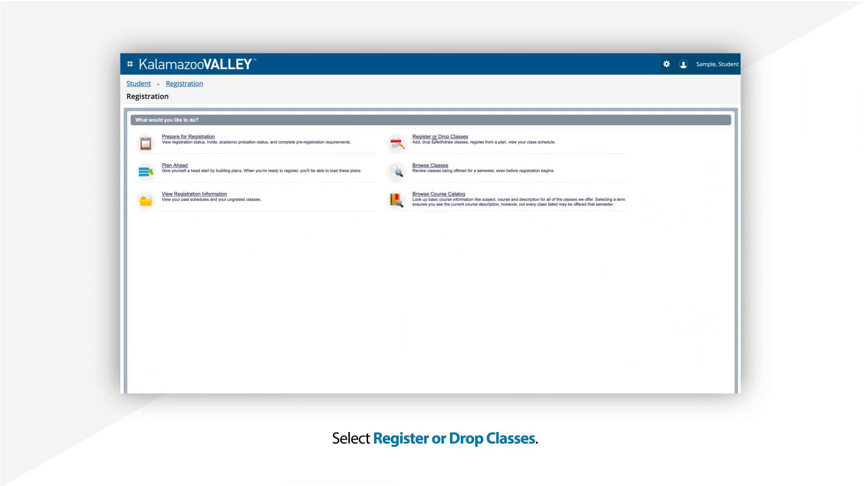
Add all Counselor Recommendations plan courses to the Summer 2021 registration Summary.
{"action": "left_click", "coordinate": [440, 137]}
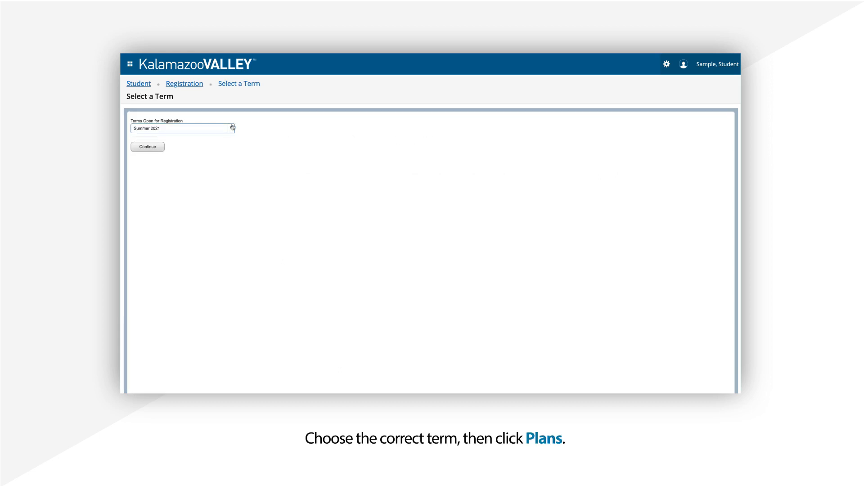
{"action": "left_click", "coordinate": [146, 147]}
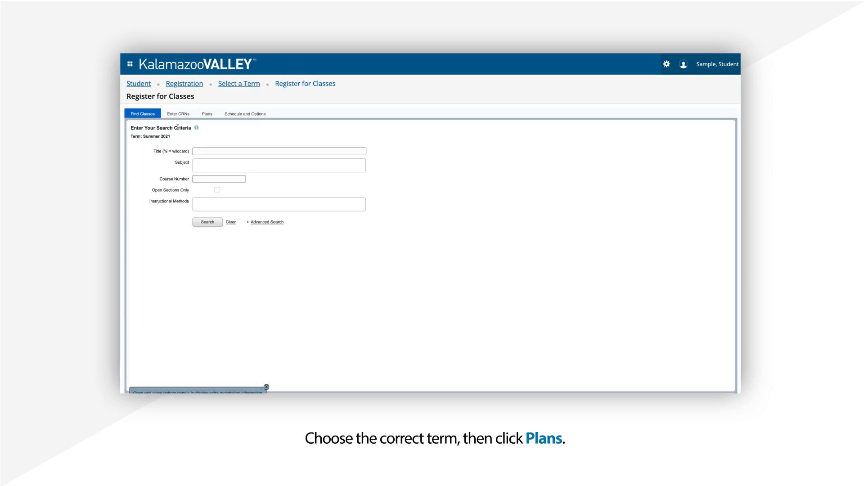
{"action": "left_click", "coordinate": [206, 113]}
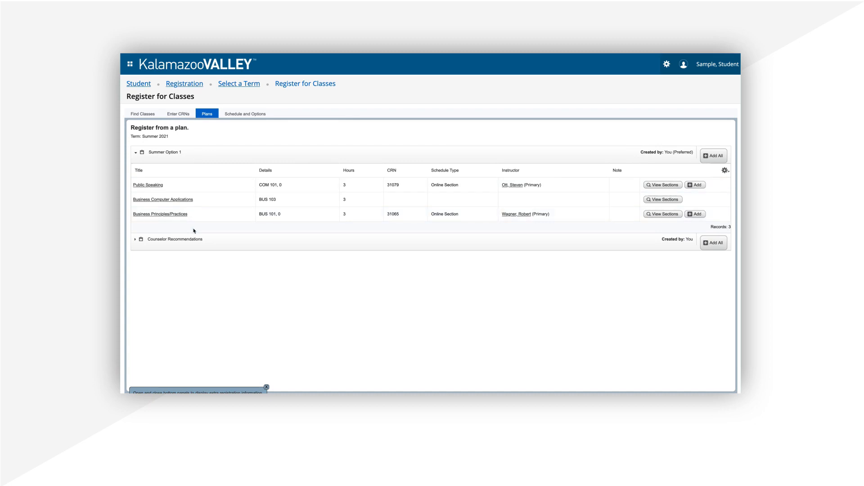
{"action": "left_click", "coordinate": [136, 239]}
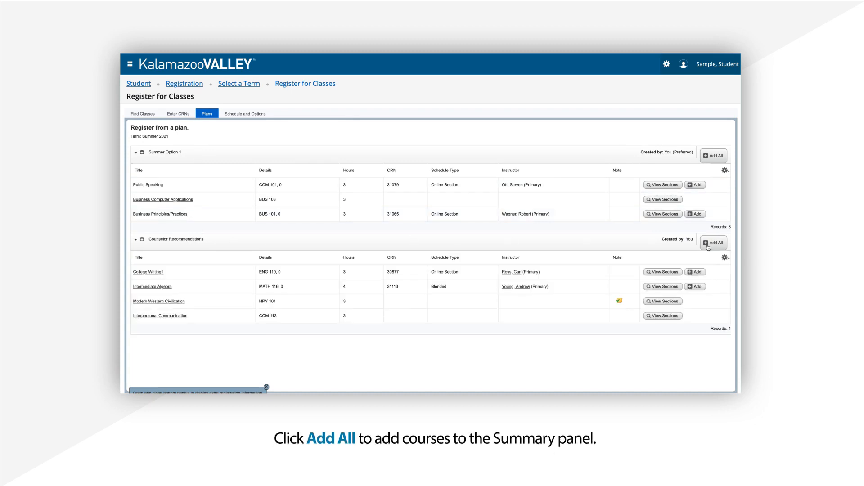
{"action": "mouse_move", "coordinate": [713, 242]}
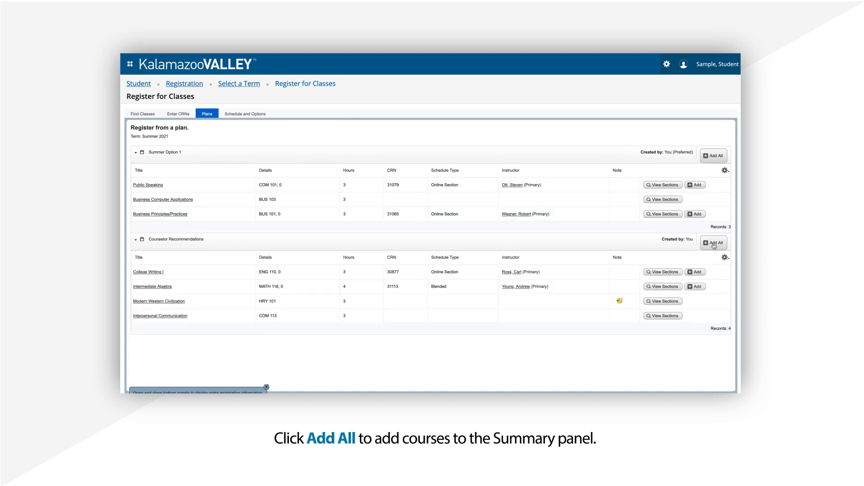
{"action": "left_click", "coordinate": [713, 243]}
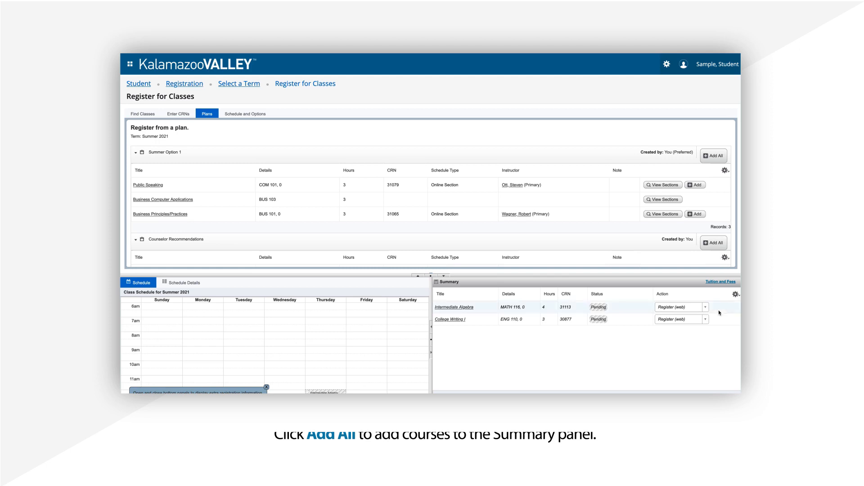
Submit the pending Intermediate Algebra and College Writing I registrations.
{"action": "scroll", "scroll_direction": "down", "scroll_amount": 3}
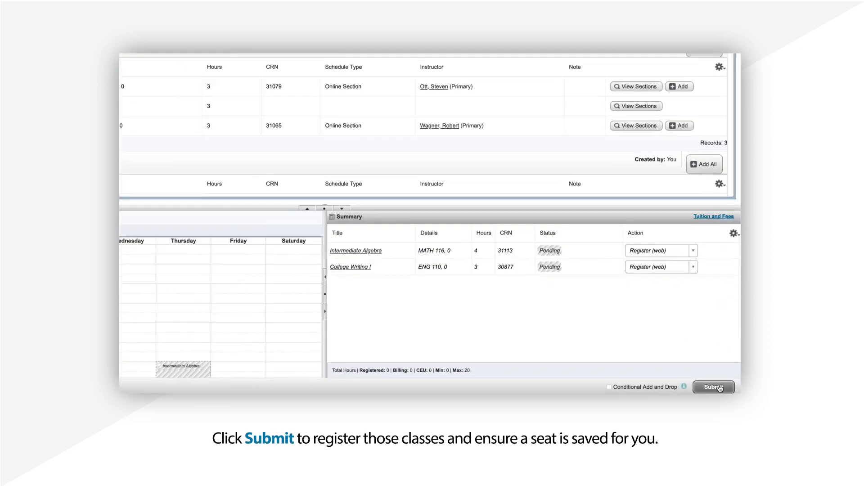
{"action": "left_click", "coordinate": [713, 386]}
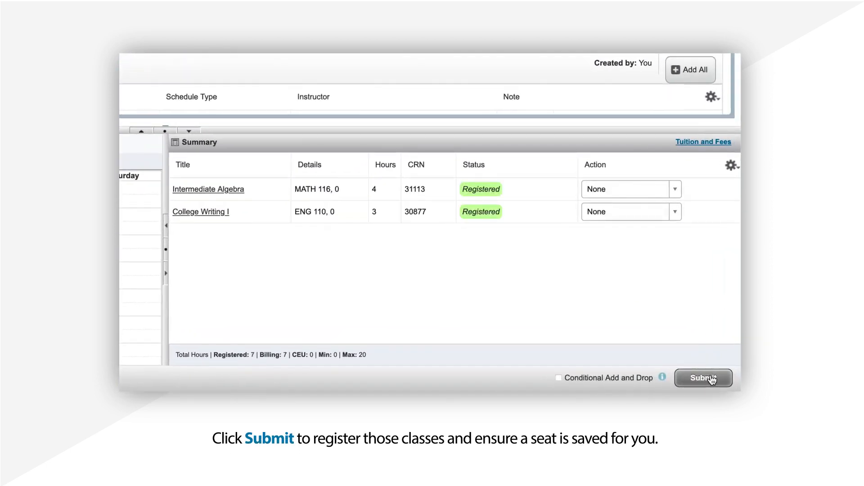
{"action": "left_click", "coordinate": [703, 378]}
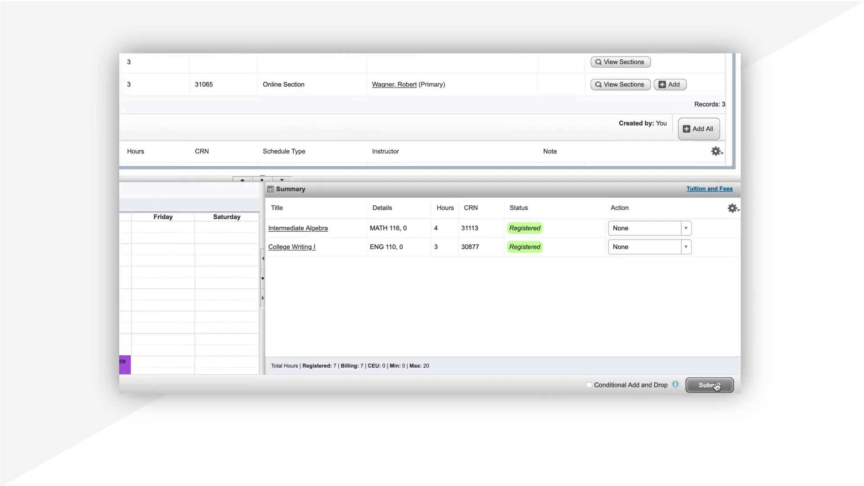
{"action": "left_click", "coordinate": [710, 385]}
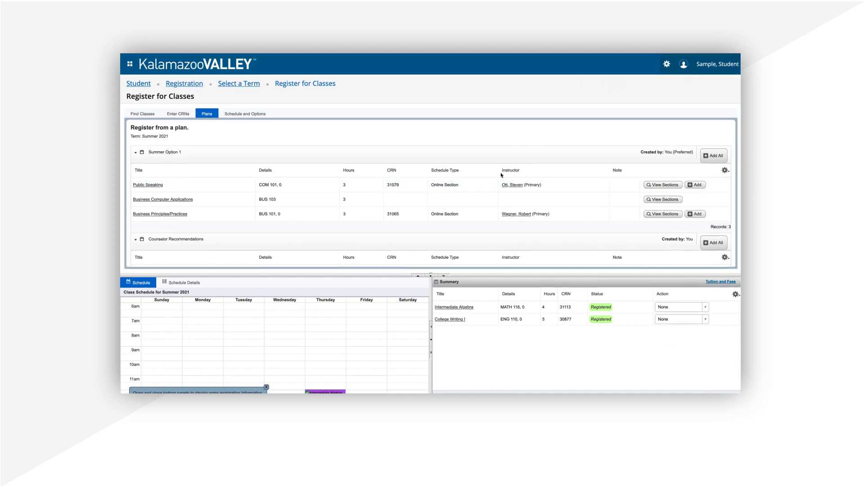
Check the class blocks on the calendar, then view Schedule Details for both classes.
{"action": "scroll", "scroll_direction": "down", "scroll_amount": 3}
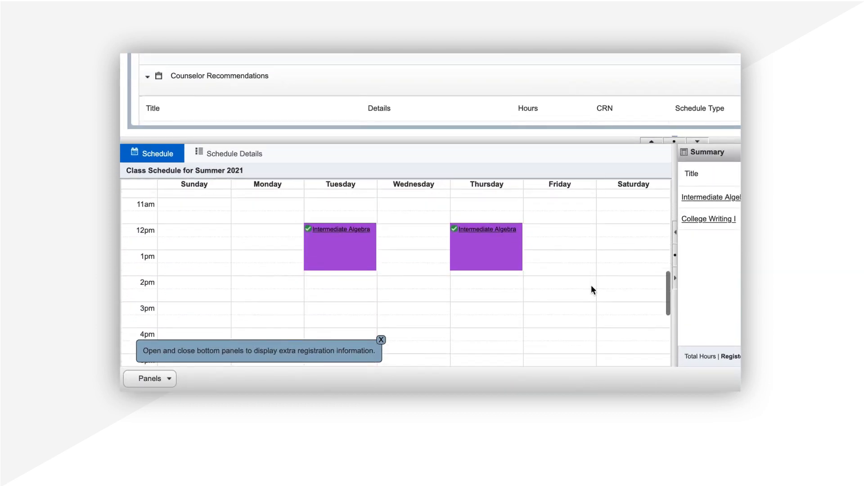
{"action": "left_click", "coordinate": [381, 340]}
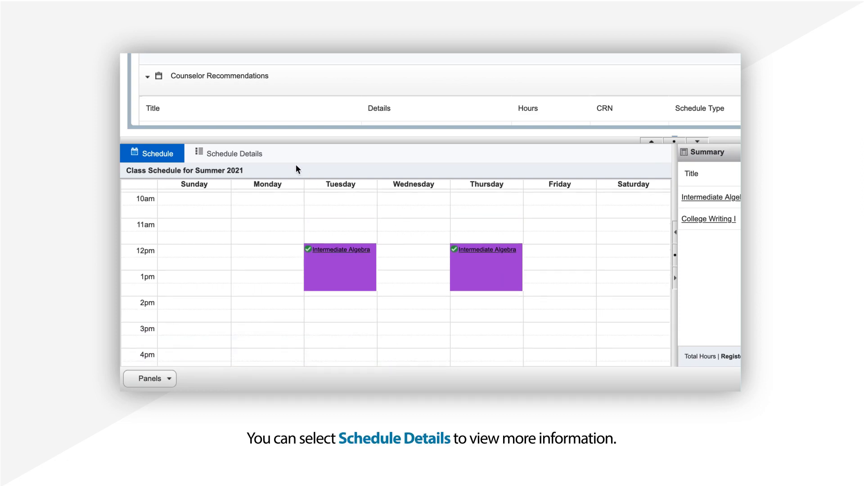
{"action": "left_click", "coordinate": [228, 153]}
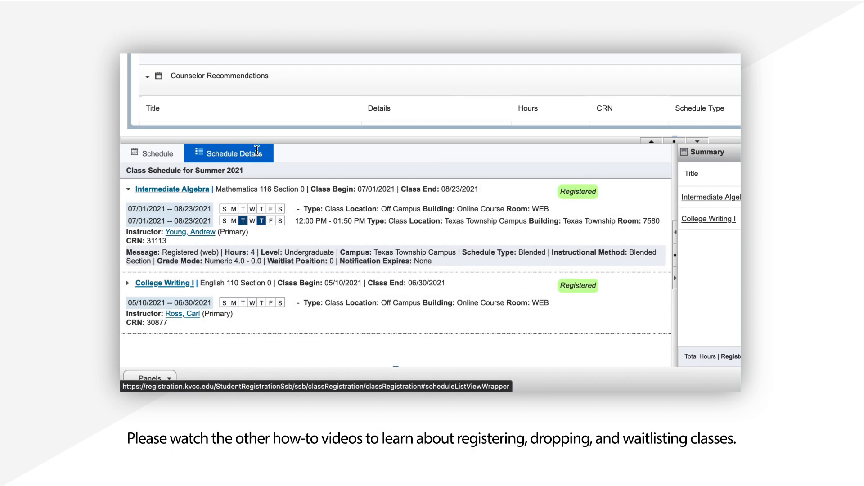
{"action": "mouse_move", "coordinate": [280, 156]}
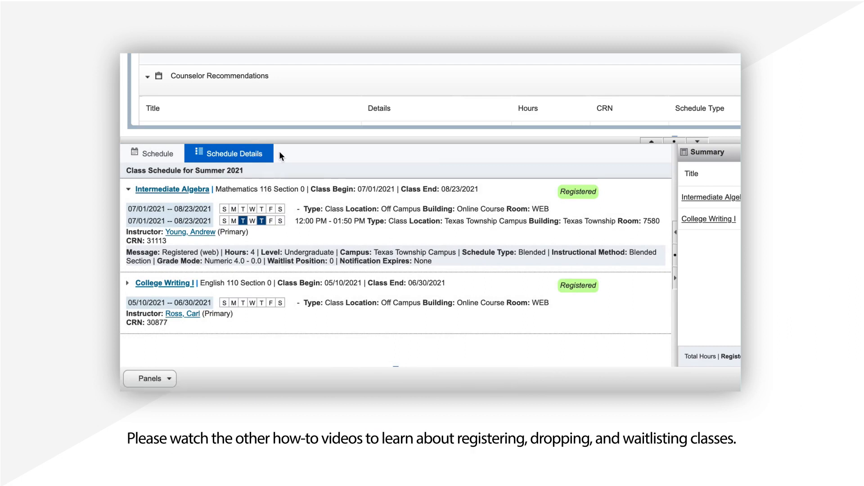